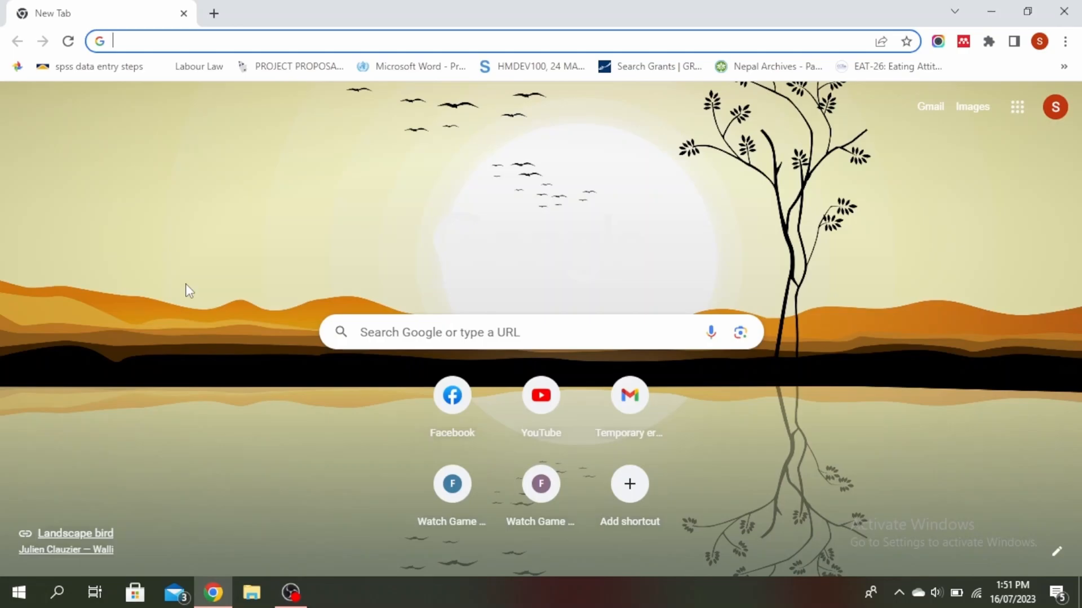
Step: Search Google for "geforce experience" and open NVIDIA's Download GeForce Experience result
type("geforce experience")
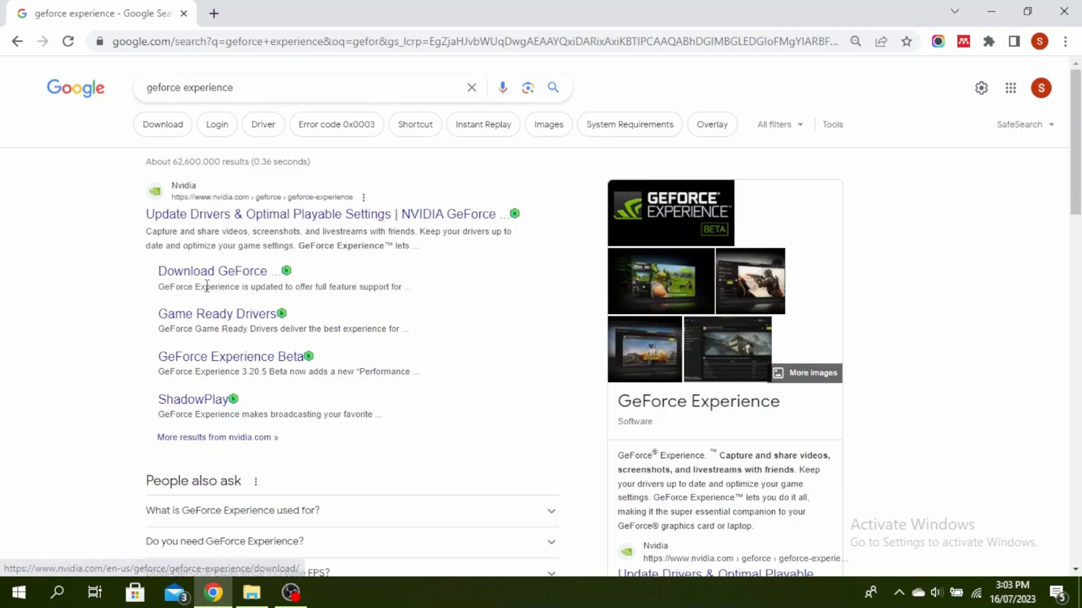
left_click(210, 270)
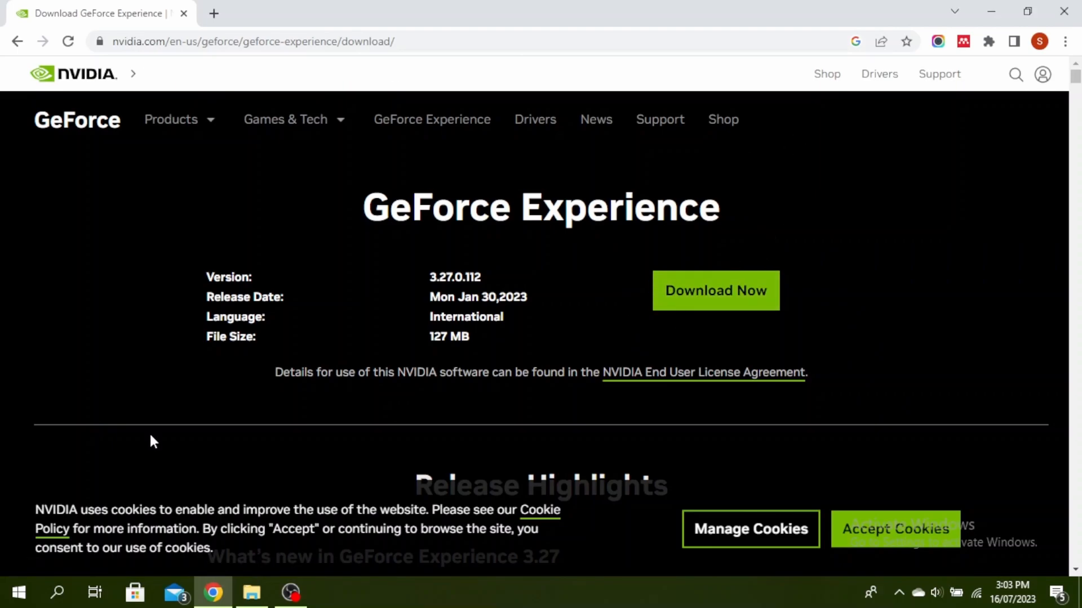
mouse_move(57, 592)
type("gefo")
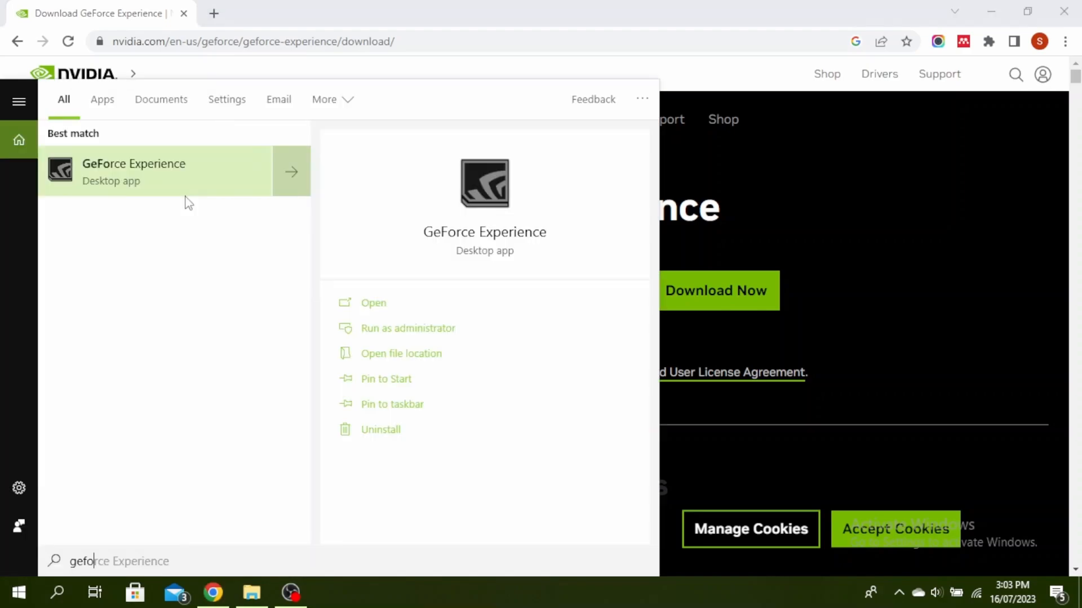
Step: Launch GeForce Experience so Game Ready Driver 536.40 downloads, then hide it to return to the NVIDIA page
left_click(134, 171)
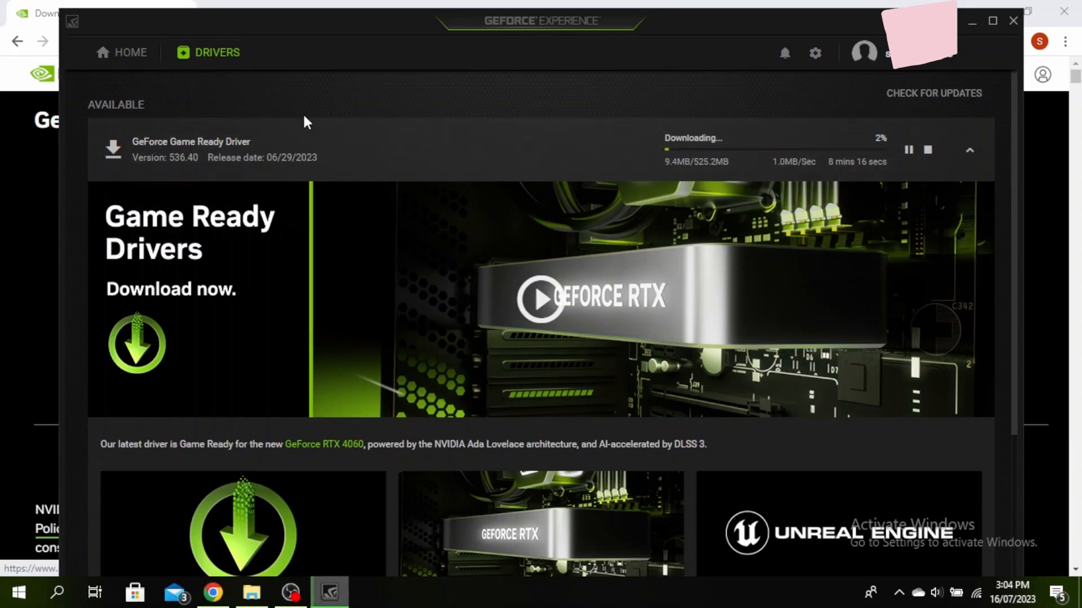
left_click(213, 592)
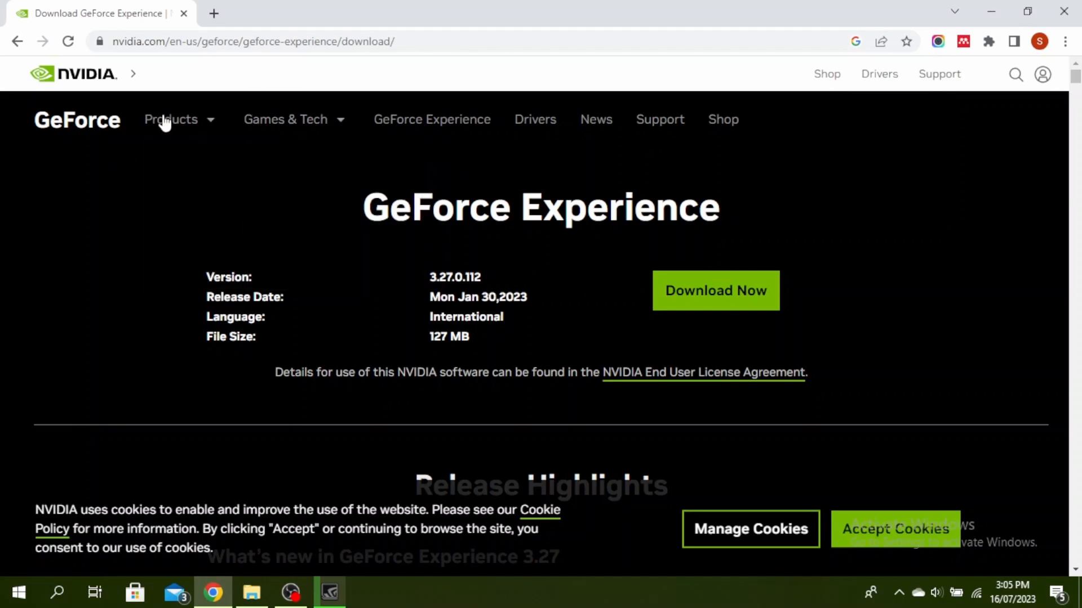
mouse_move(331, 477)
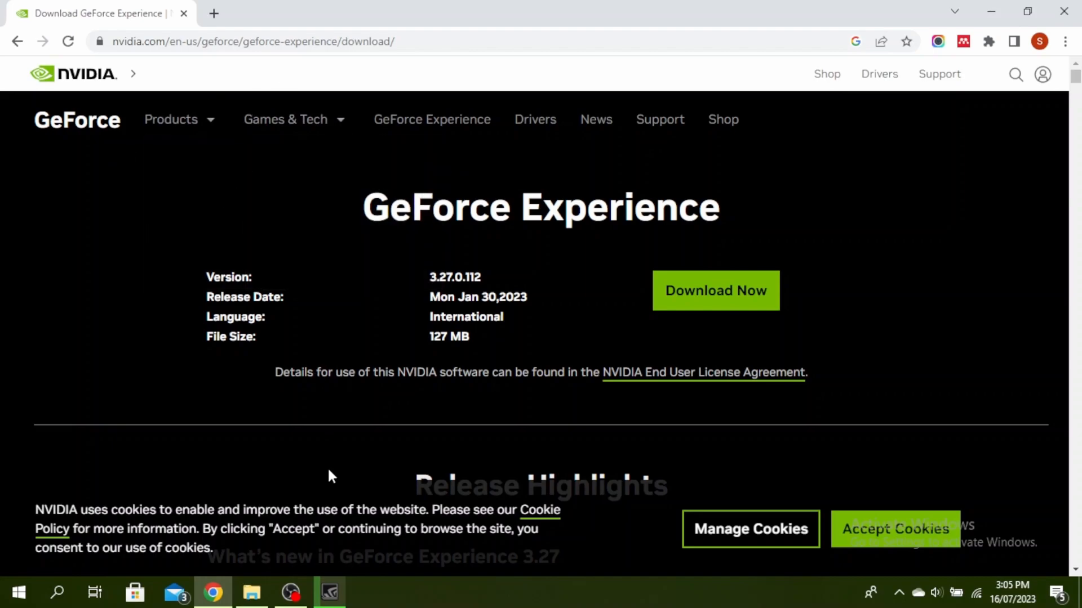
mouse_move(319, 338)
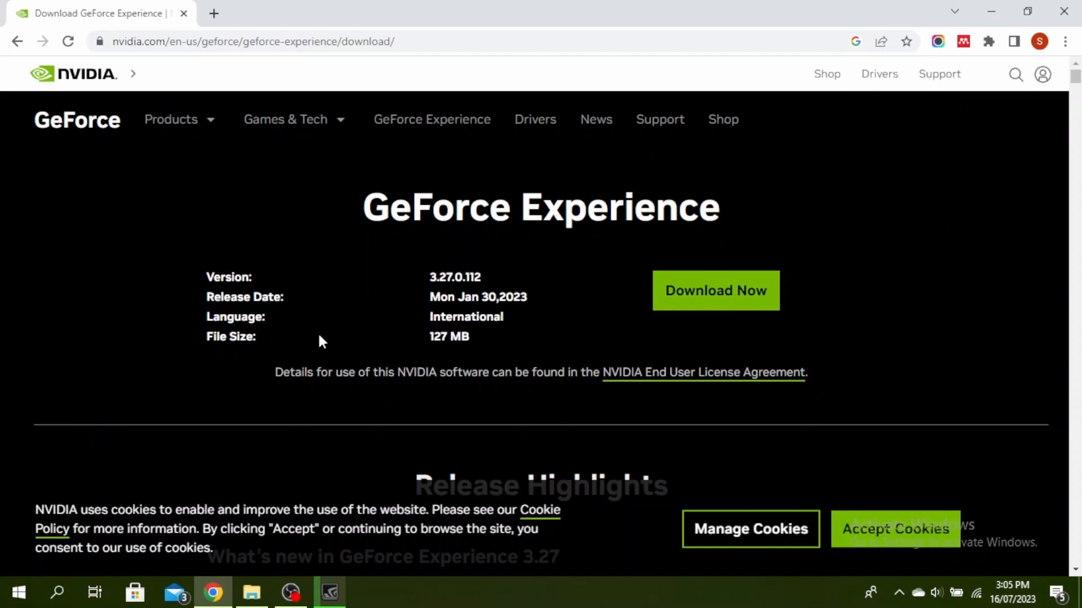
mouse_move(633, 357)
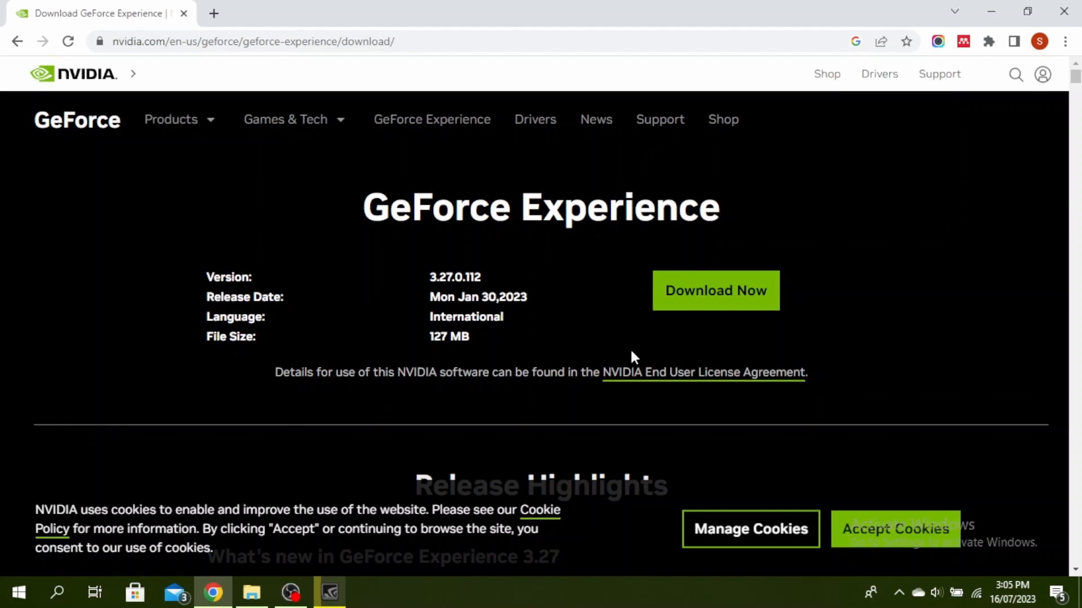
mouse_move(275, 312)
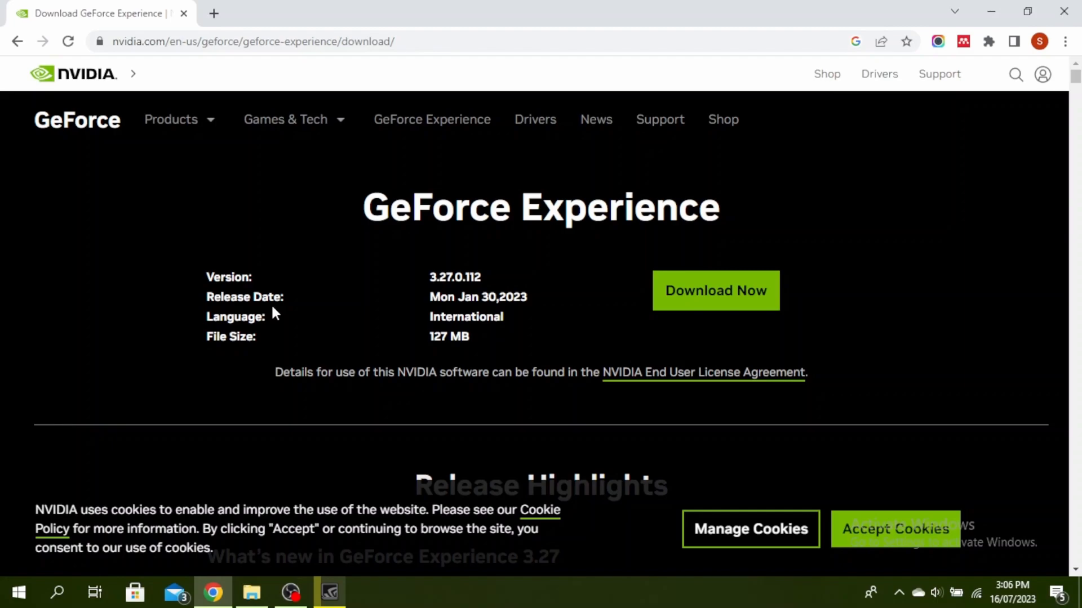
Step: Search for "directx" and open Microsoft's DirectX End-User Runtime Web Installer page
type("directx")
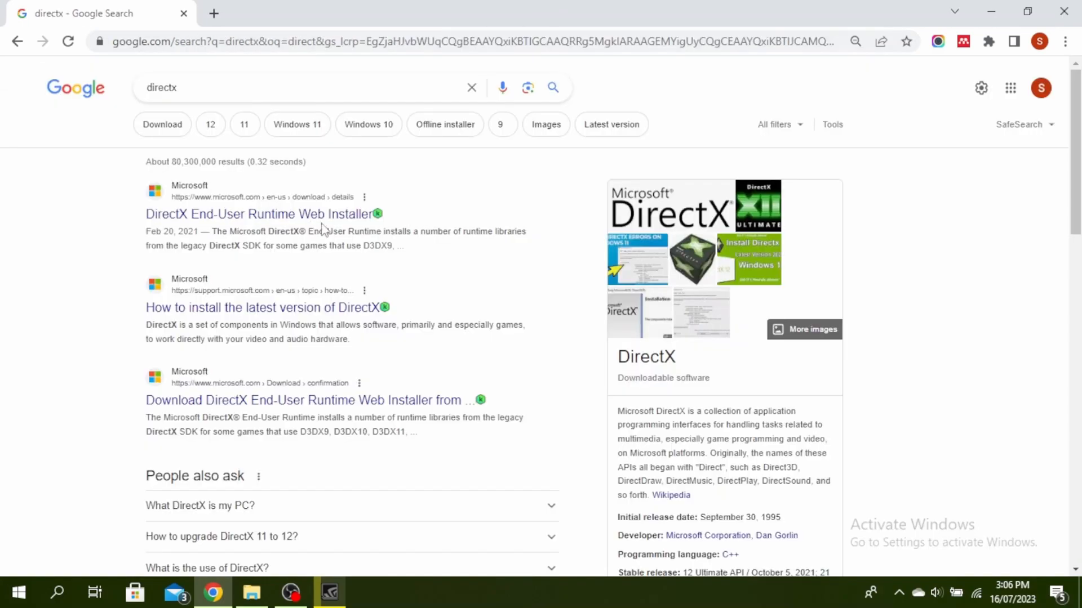
left_click(260, 214)
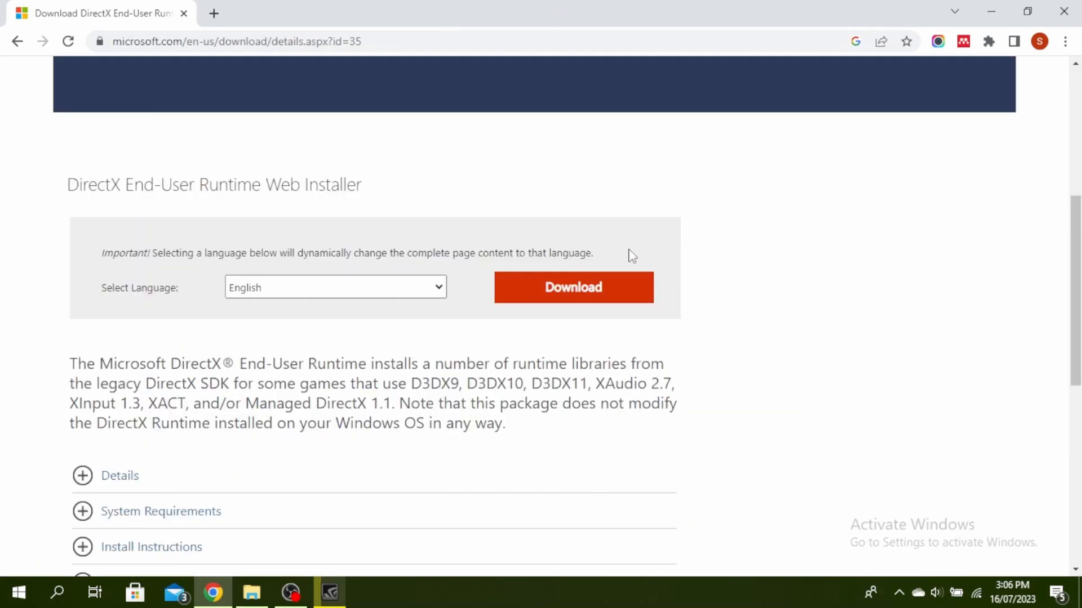
mouse_move(485, 365)
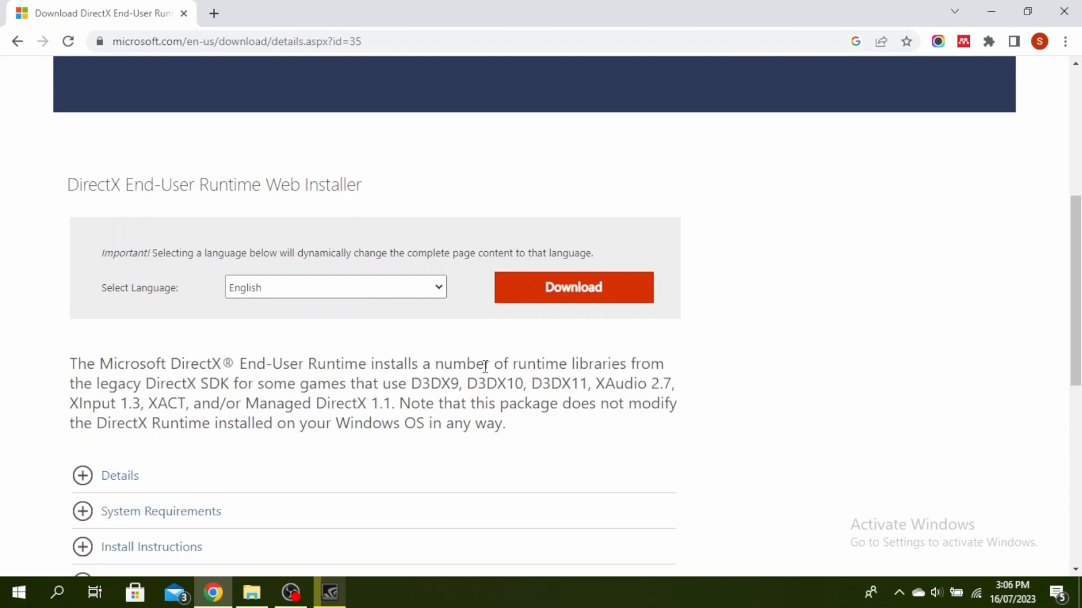